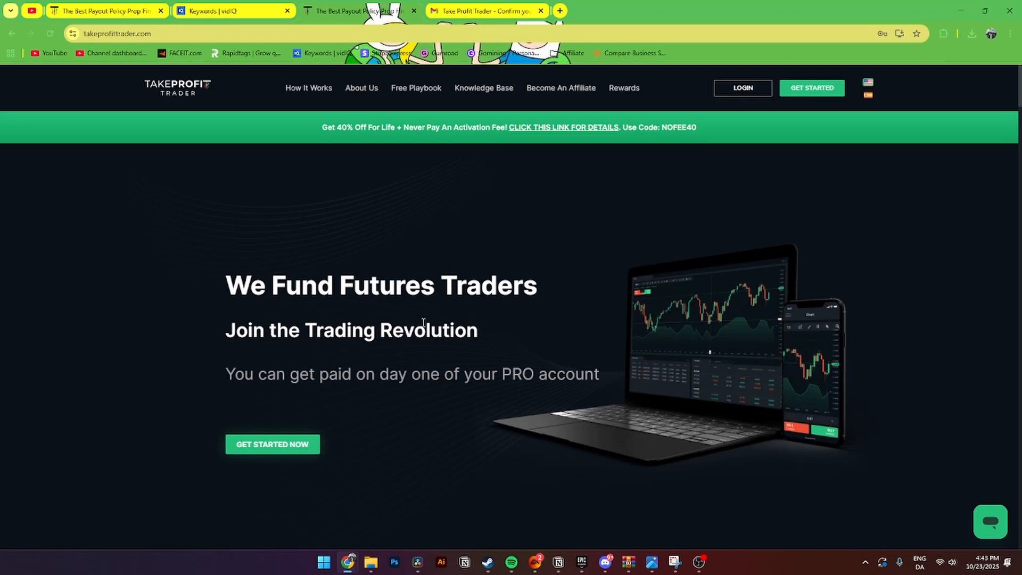
mouse_move(132, 69)
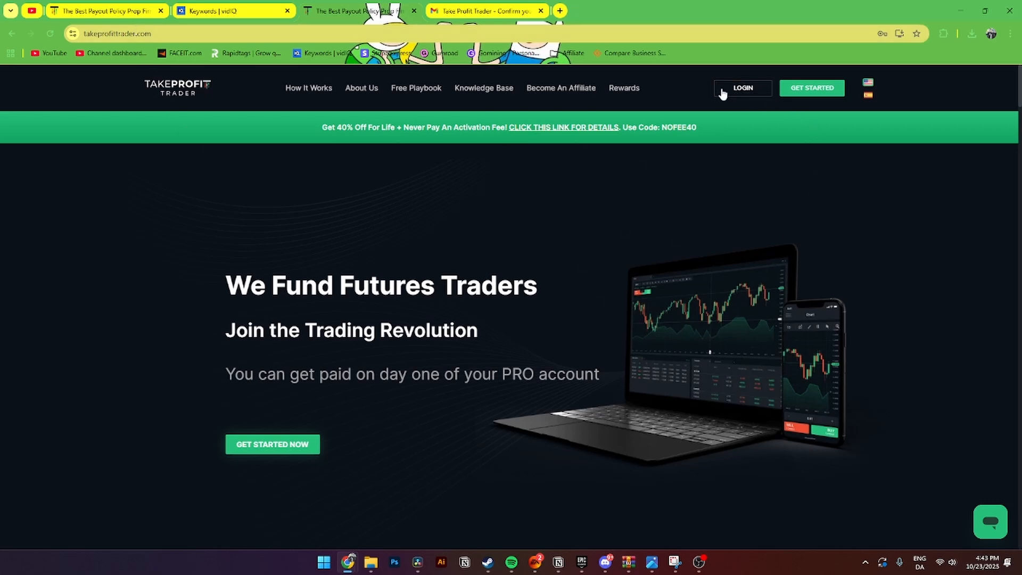
mouse_move(741, 88)
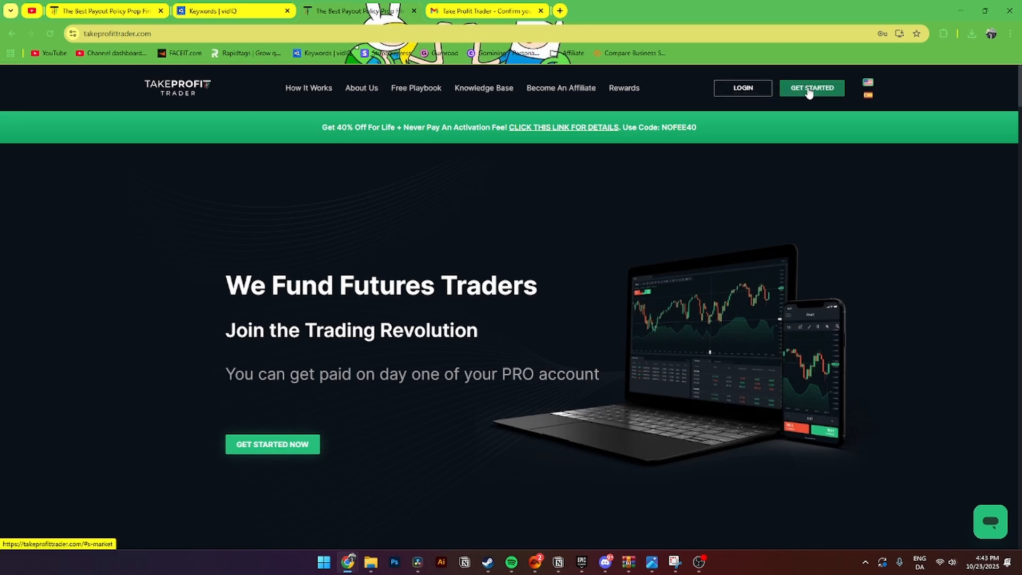
mouse_move(741, 87)
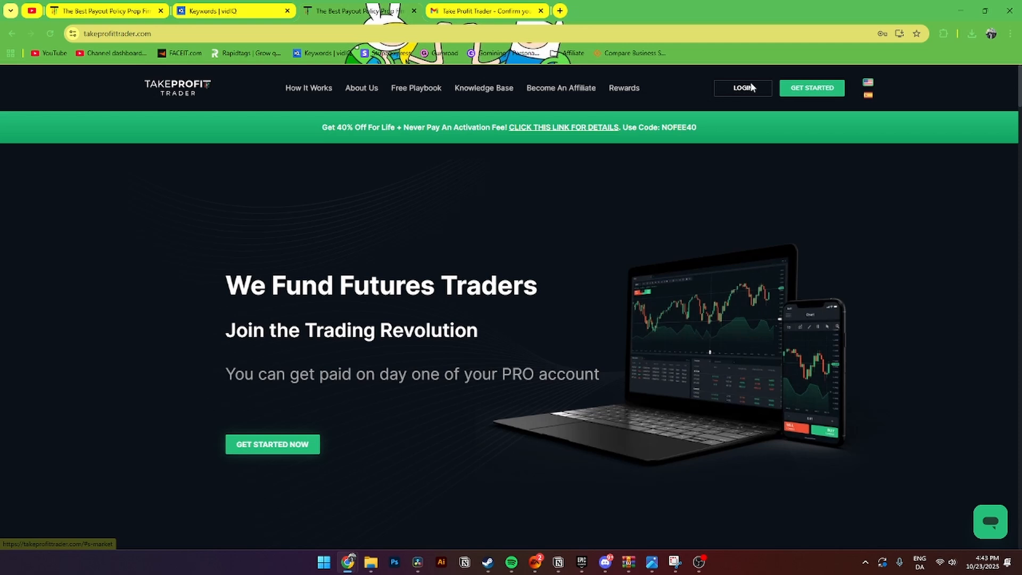
Open the Take Profit Trader login dialog and close it without signing in.
left_click(741, 87)
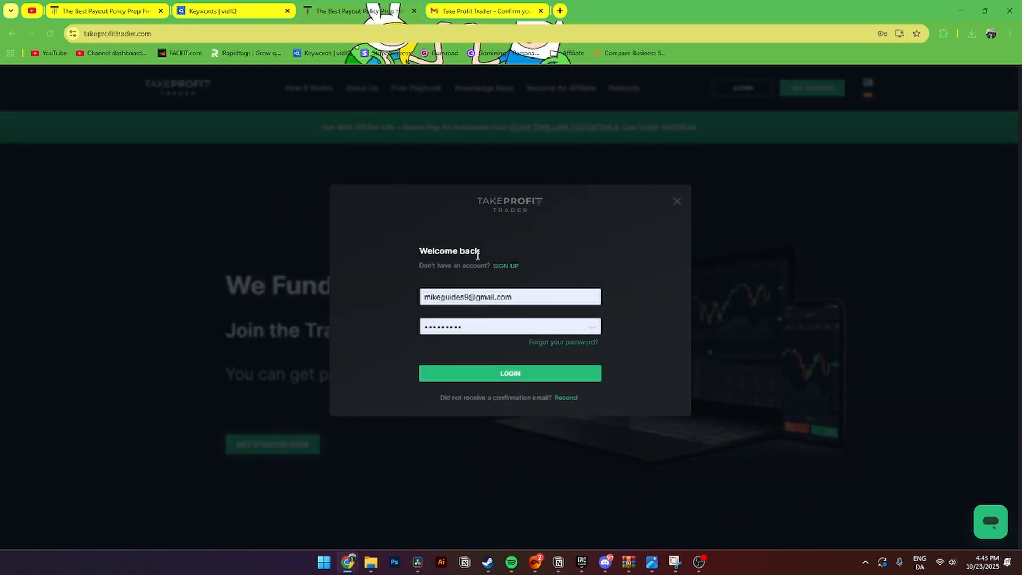
mouse_move(677, 202)
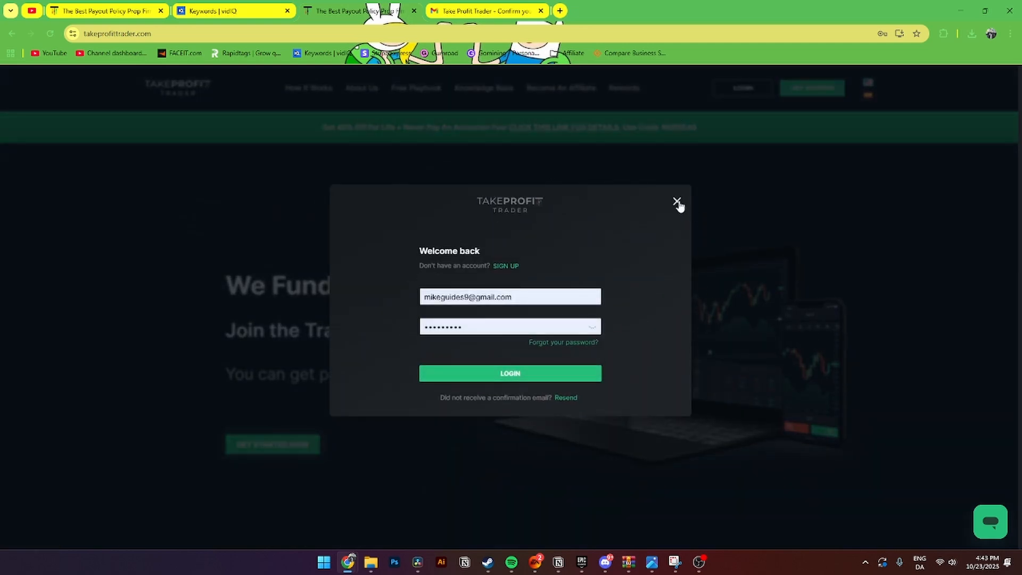
left_click(677, 202)
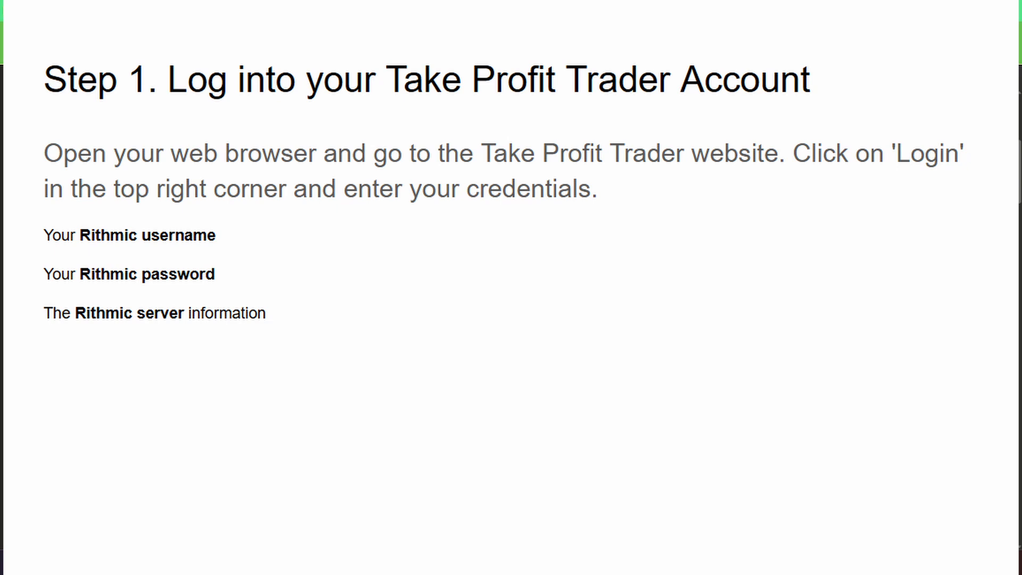